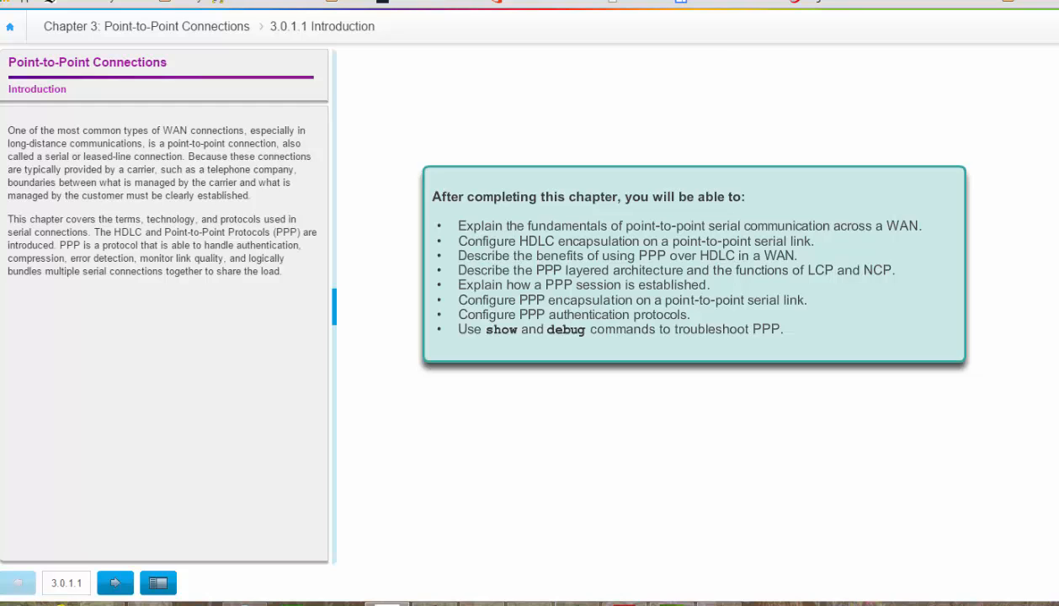
Advance to page 3.1.1.1 Serial and Parallel Ports with its point-to-point figure.
click(114, 583)
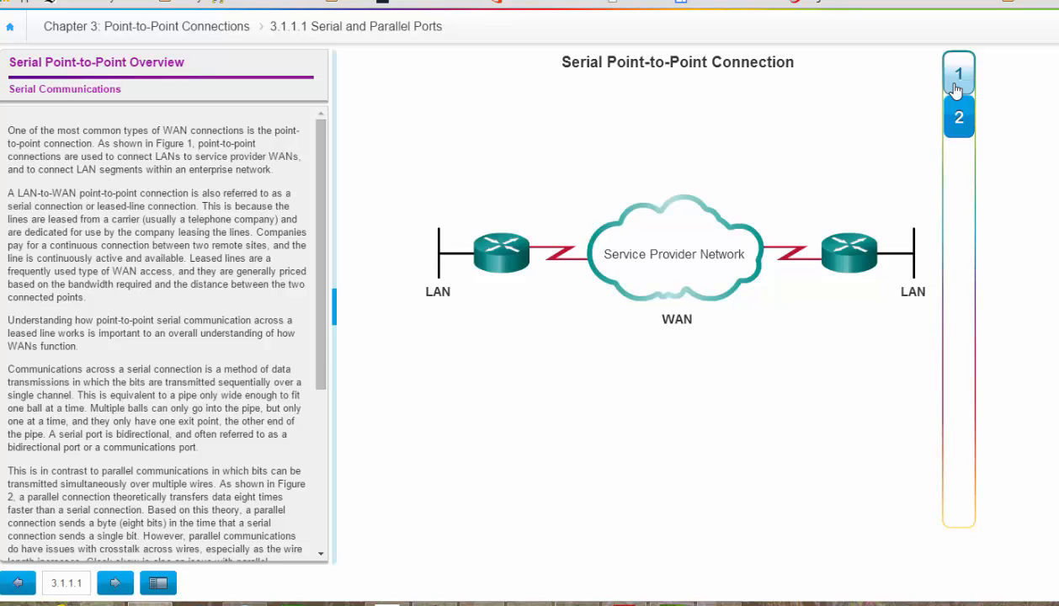
Read 3.1.1.2 Serial Communication down to RS-232, V.35 and HSSI, then continue to 3.1.1.3.
click(958, 118)
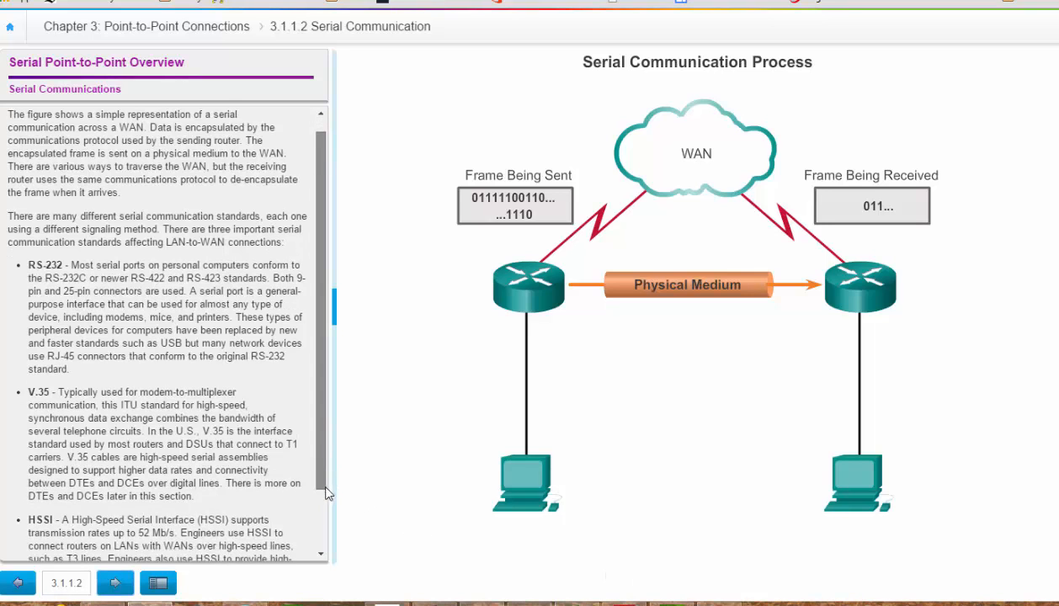
scroll(down, 3)
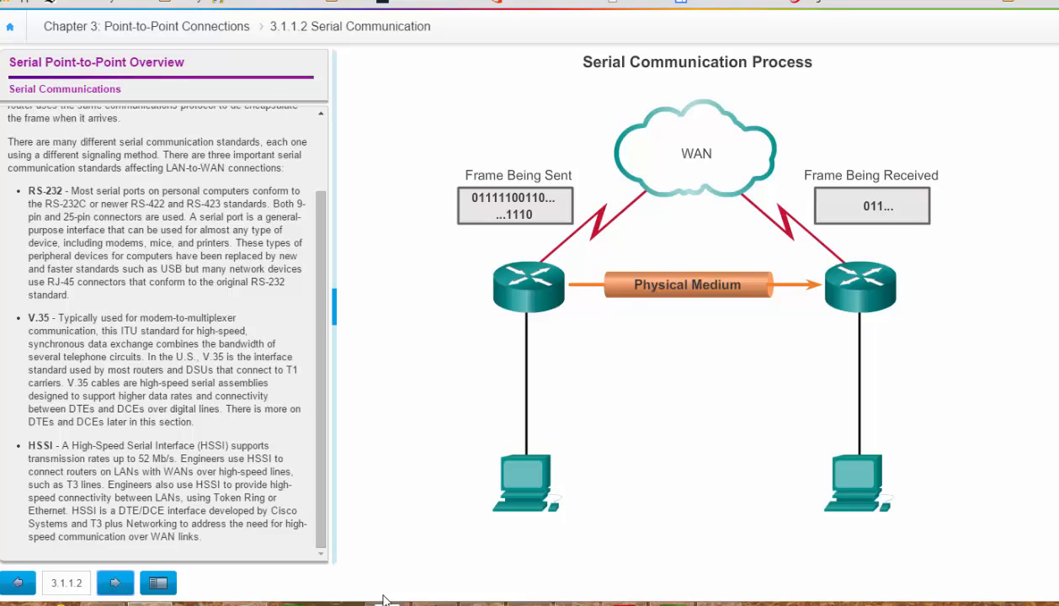
click(114, 583)
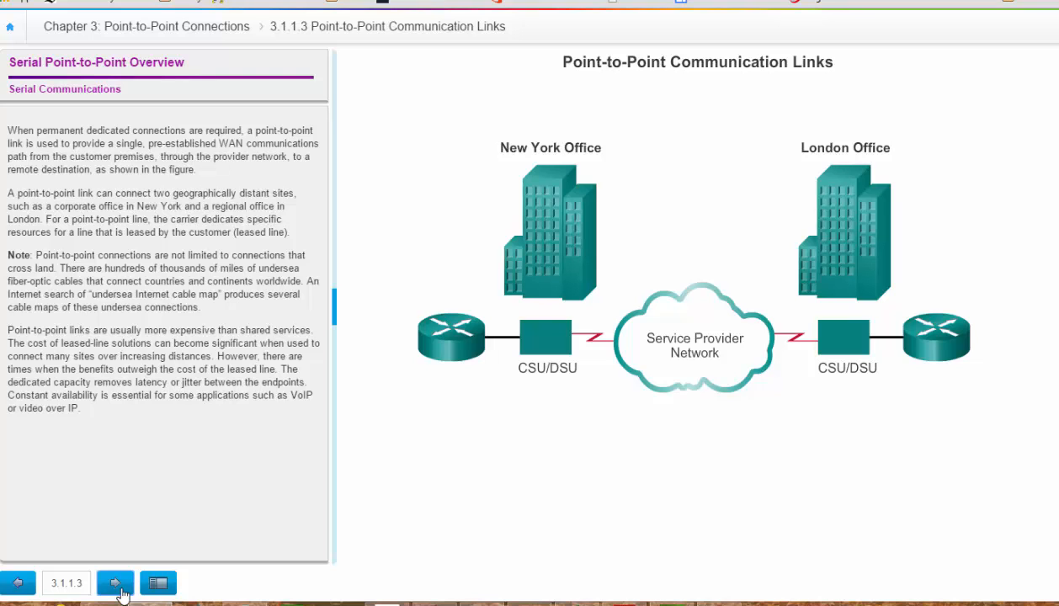
Advance from Point-to-Point Communication Links to page 3.1.1.4 Time-Division Multiplexing.
click(115, 583)
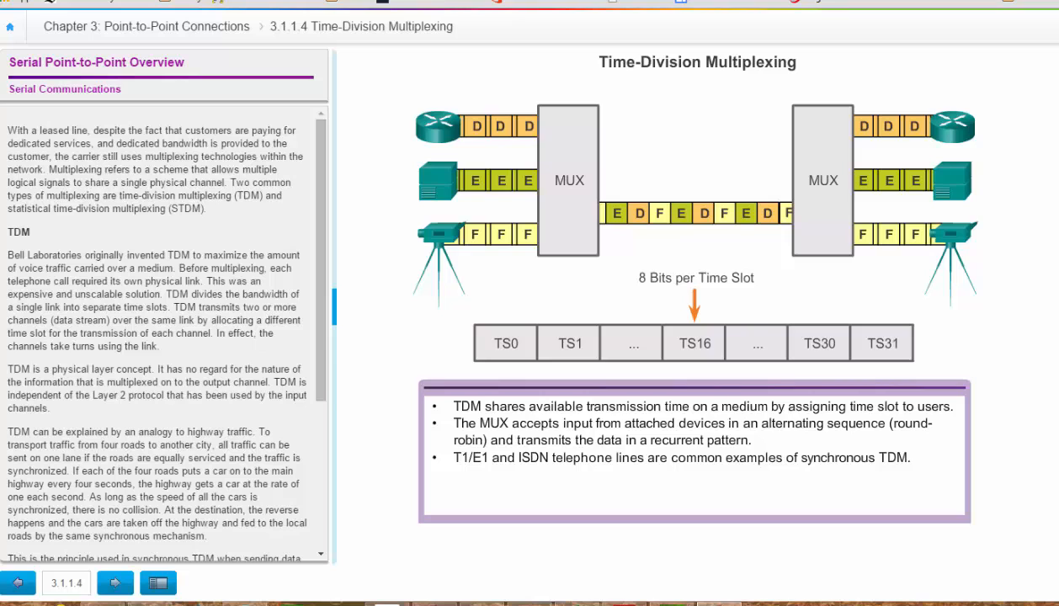
mouse_move(715, 465)
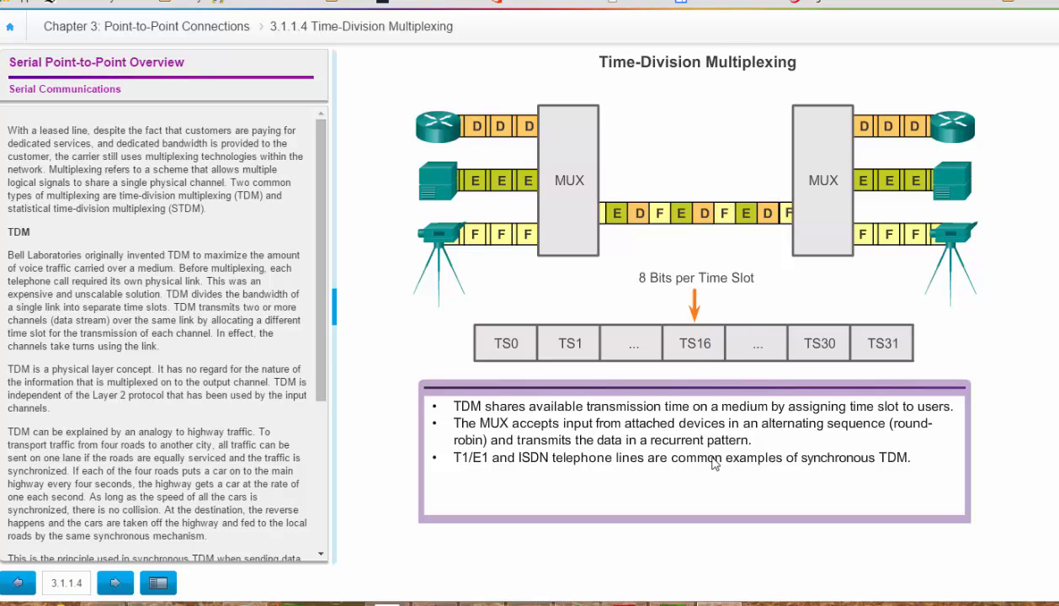
Advance from the TDM page to 3.1.1.5 Statistical Time-Division Multiplexing.
click(114, 582)
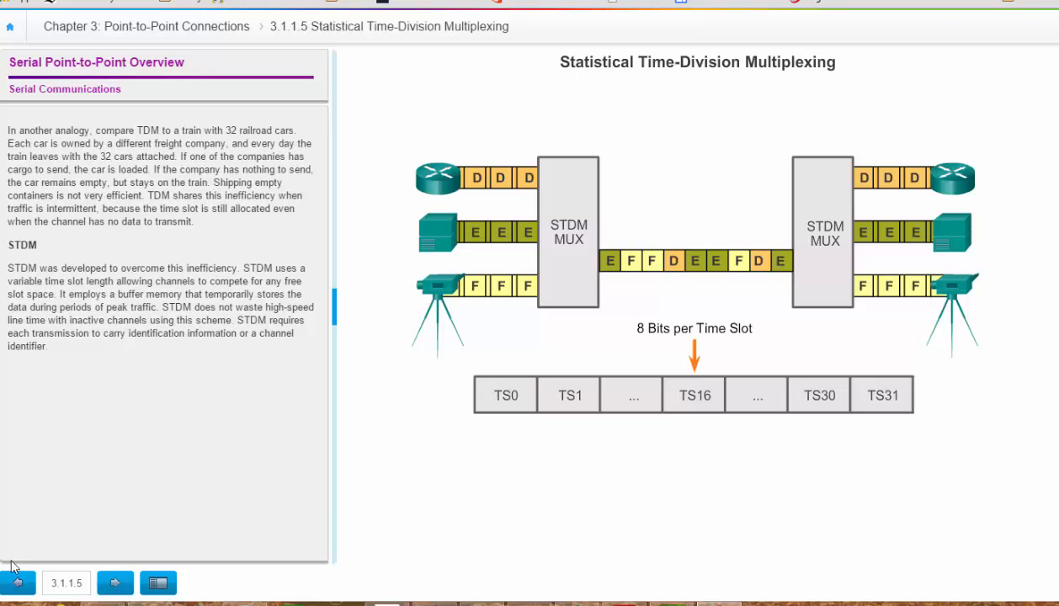
Advance from the STDM page to 3.1.1.6 TDM Examples with the SONET figure.
click(114, 583)
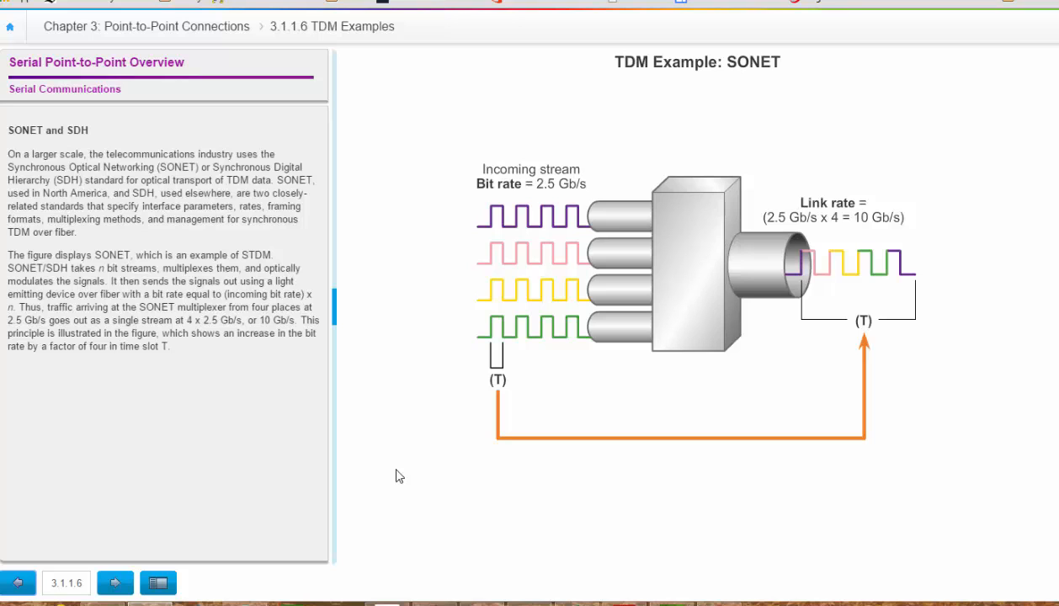
Advance to 3.1.1.7 Demarcation Point comparing United States and International layouts.
click(115, 583)
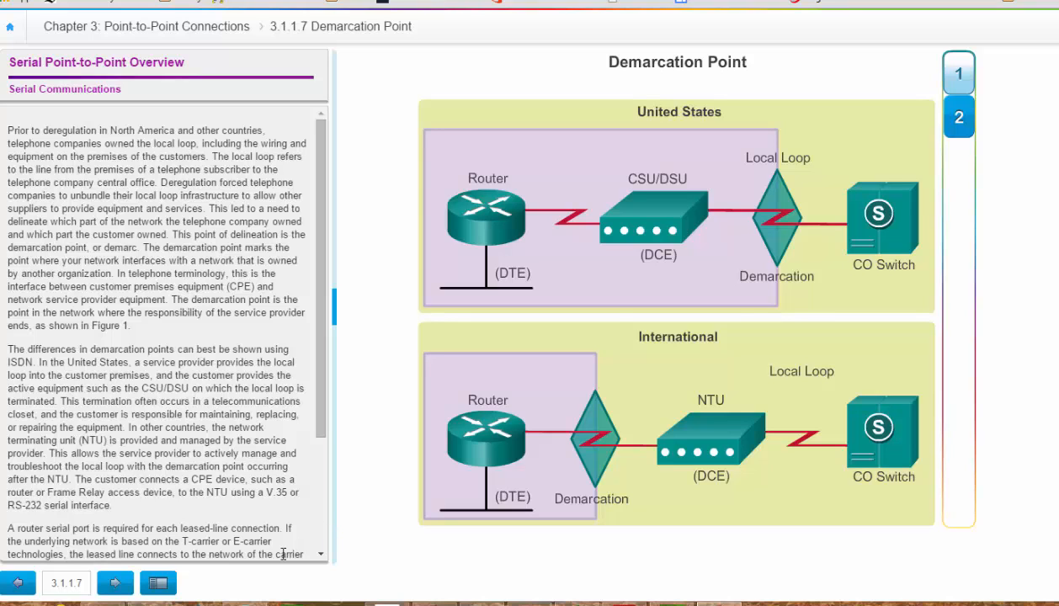
Advance to 3.1.1.8 DTE-DCE with its Serial DCE and DTE WAN Connections figure.
click(114, 583)
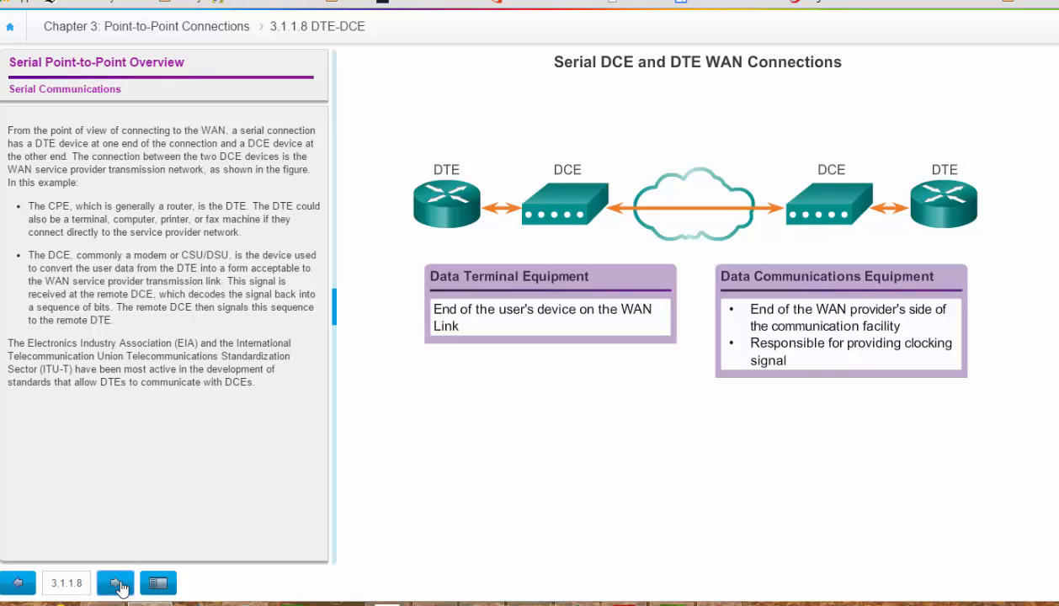
Advance to 3.1.1.9 Serial Cables showing the null modem between two DTEs.
click(115, 582)
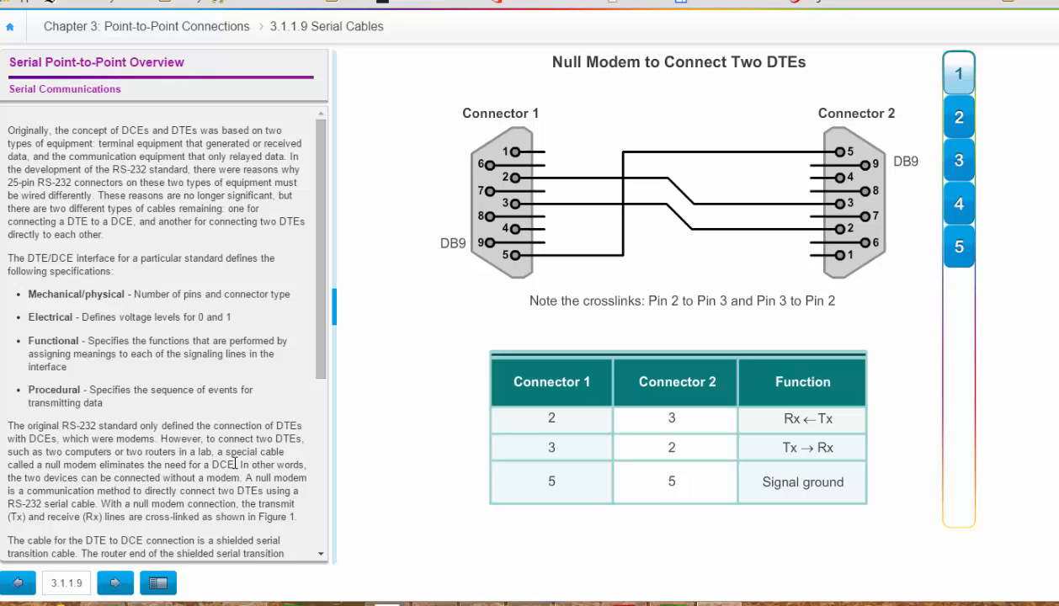
Read through the Serial Cables text, then advance to 3.1.1.10 Serial Bandwidth's carrier rates table.
scroll(down, 3)
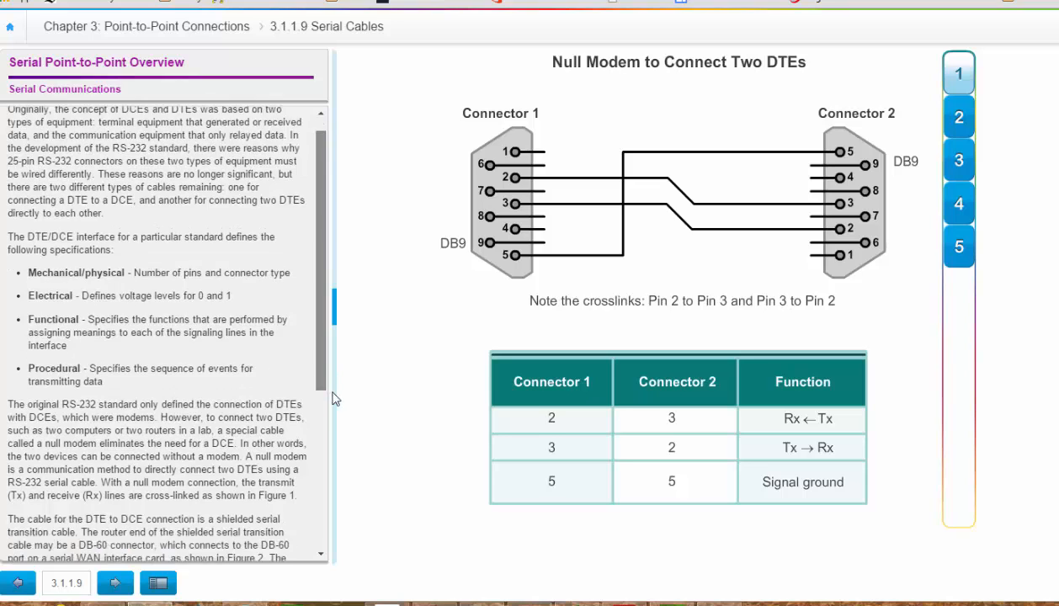
scroll(down, 3)
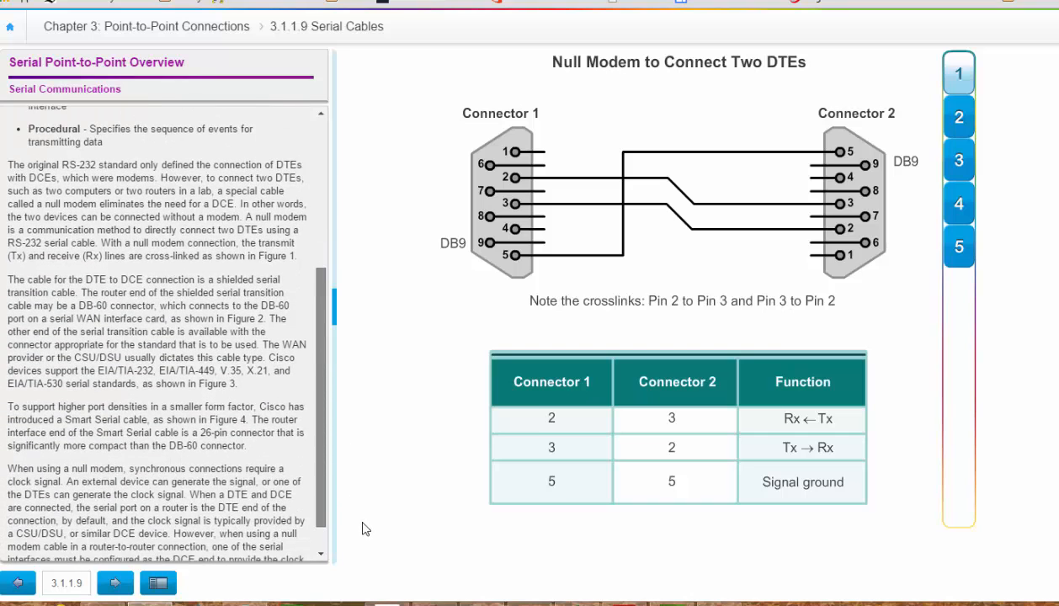
scroll(down, 3)
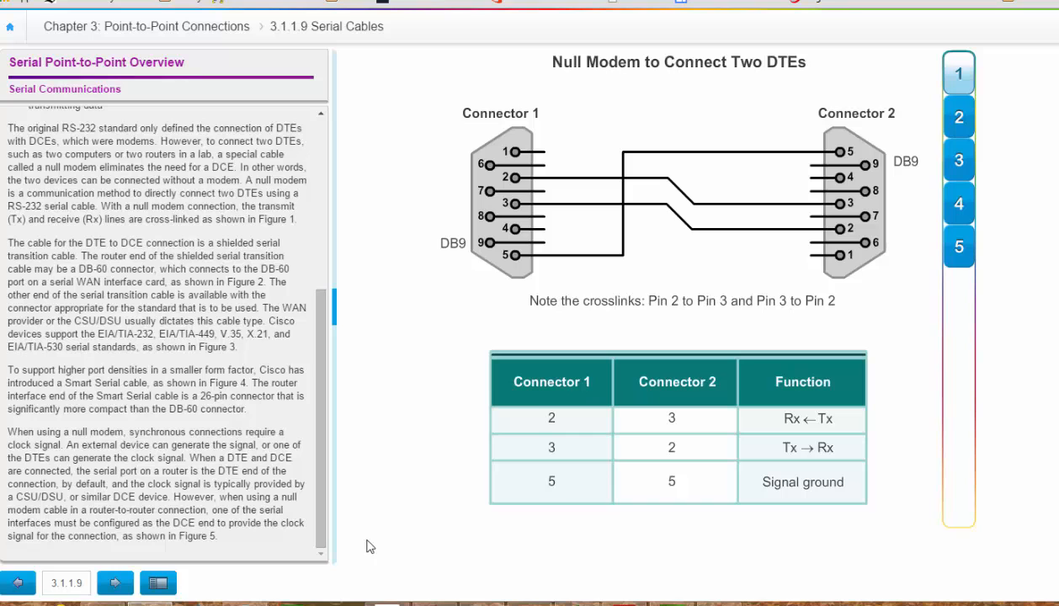
click(115, 582)
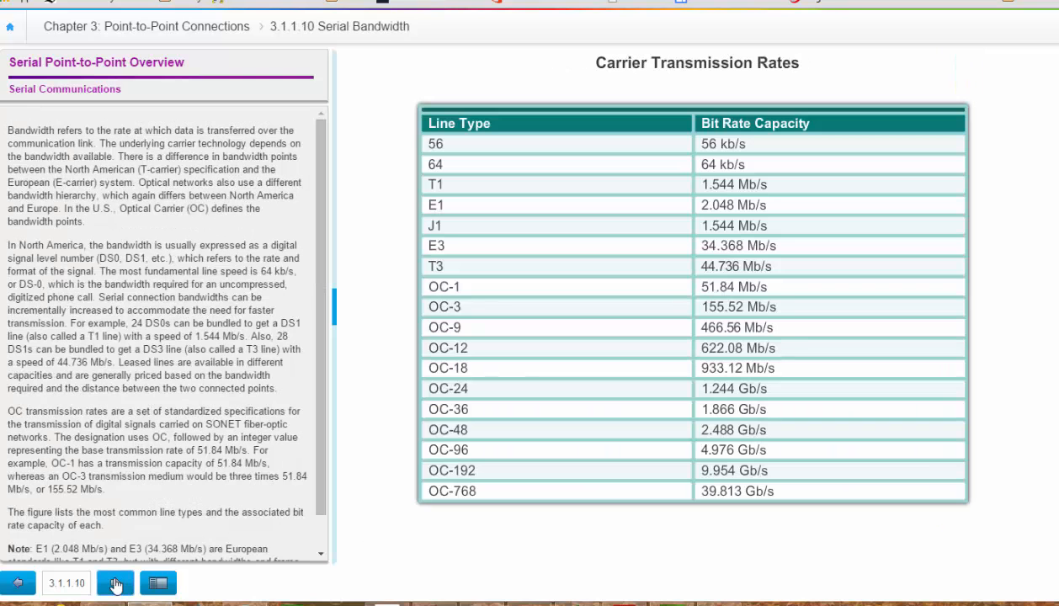